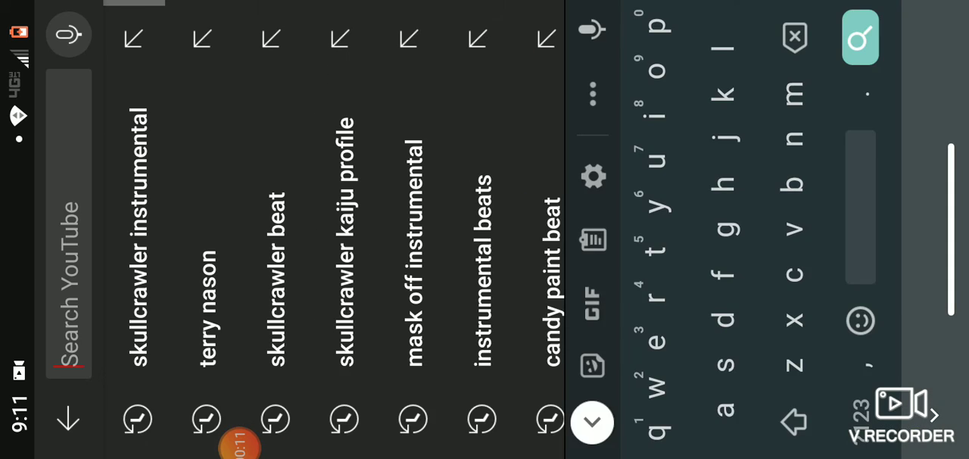
Search YouTube for "instrumental" using the "instr" suggestion.
scroll("left", 3)
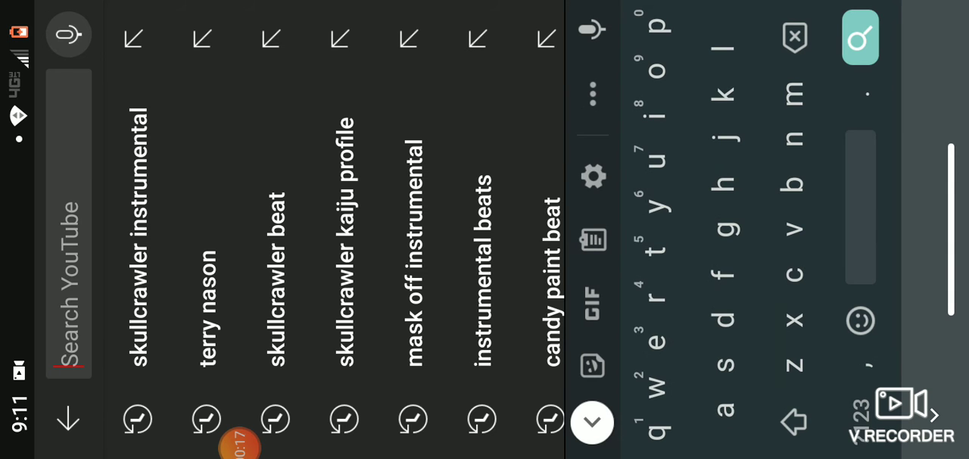
type("instrume...")
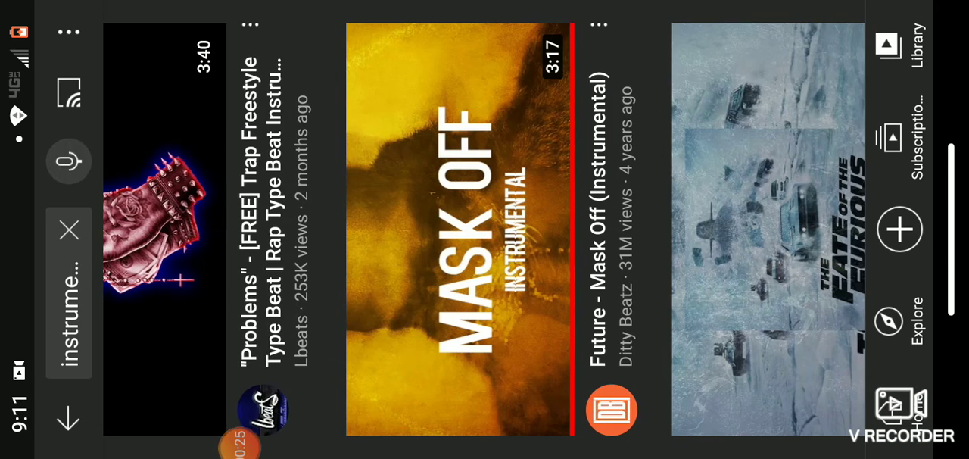
Open the 'Post Malone - Better Now INSTRUMENTAL' video by DawiOnDaBeat from the results.
scroll("left", 3)
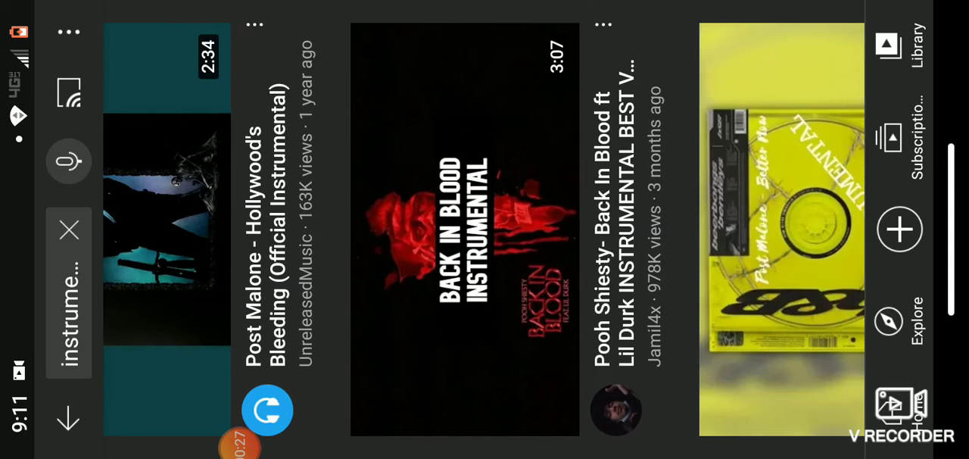
scroll("left", 3)
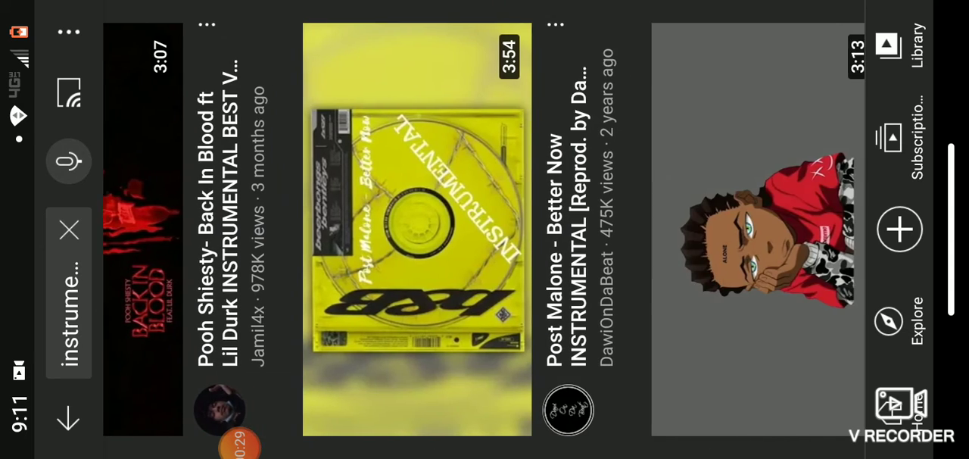
left_click(417, 227)
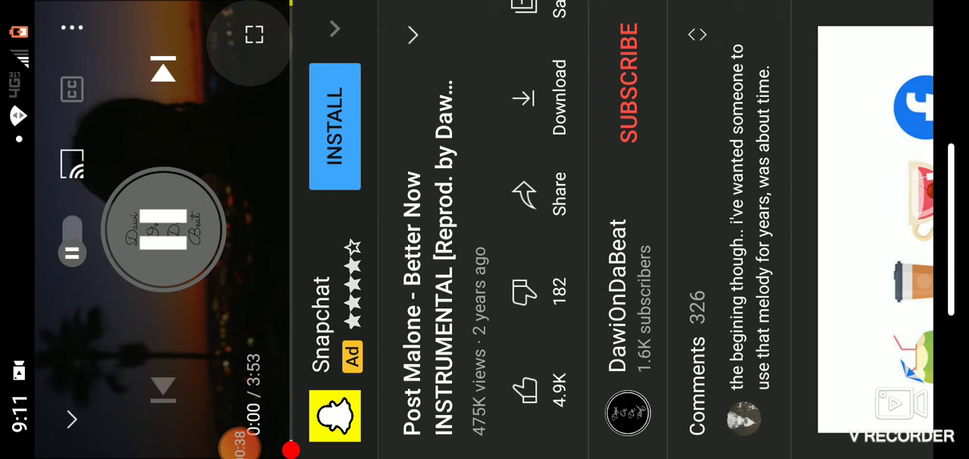
Play the instrumental fullscreen until about 3:46 of 3:53, then pause it.
left_click(253, 35)
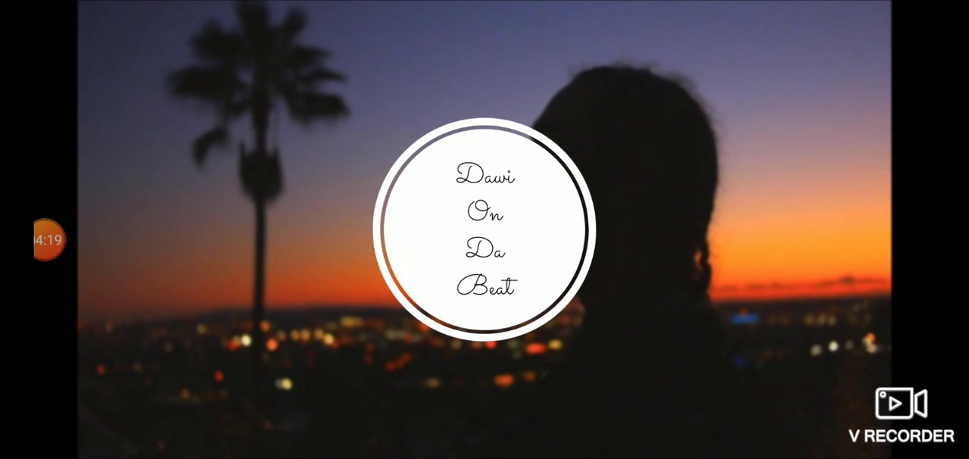
left_click(485, 227)
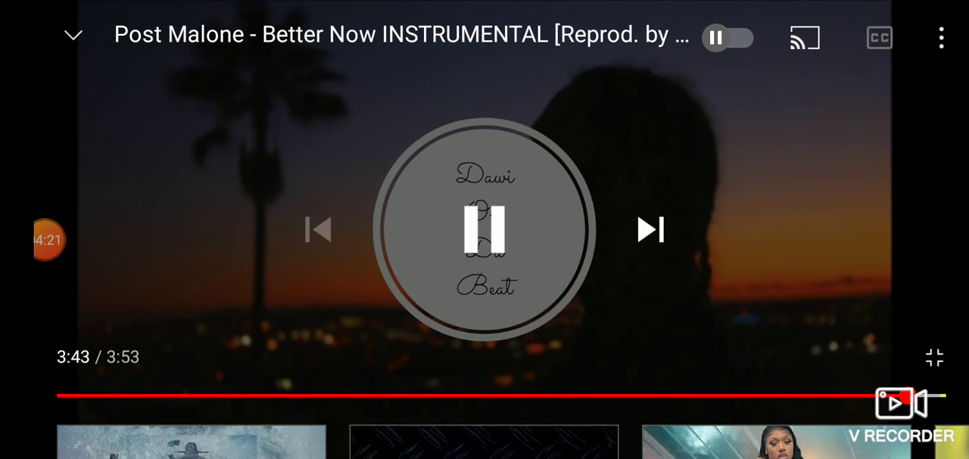
left_click(485, 227)
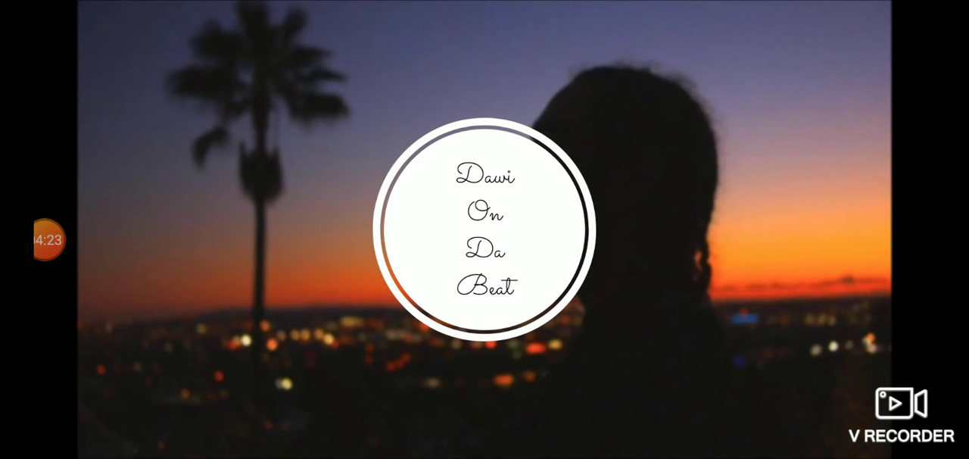
left_click(485, 230)
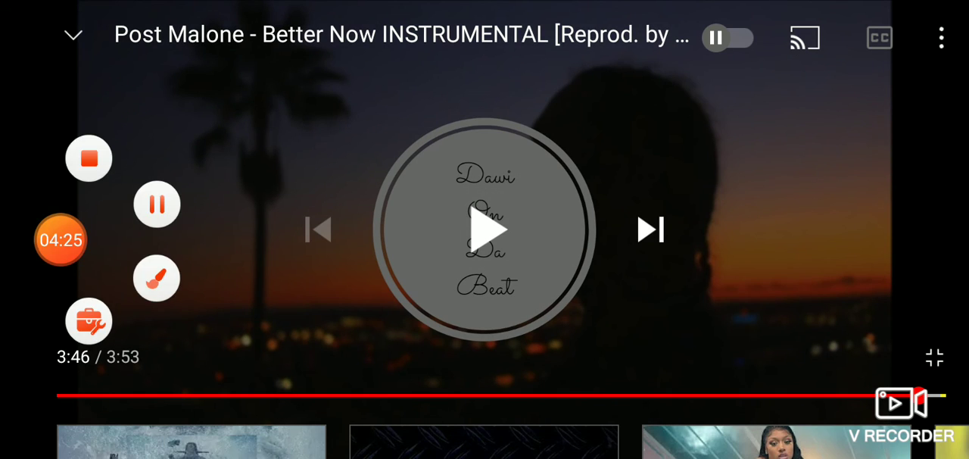